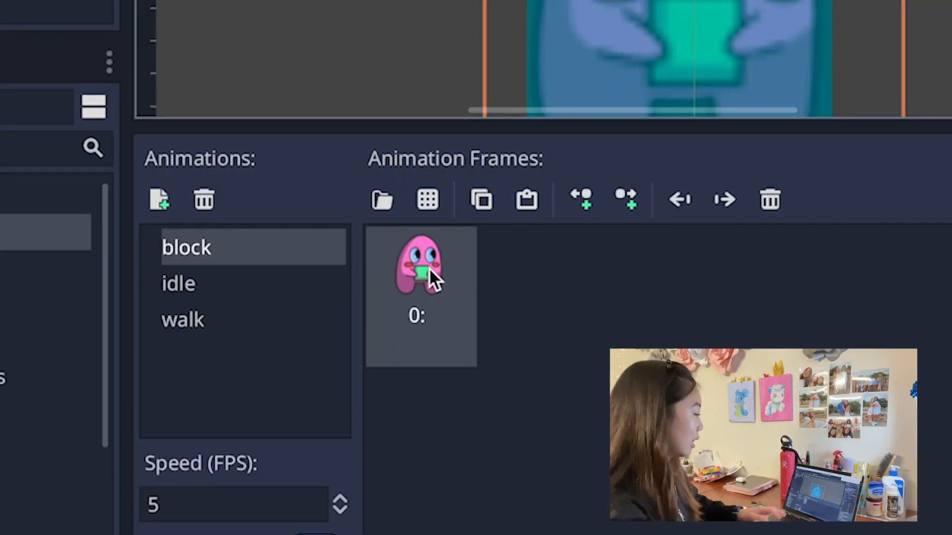
{"action": "mouse_move", "coordinate": [248, 288]}
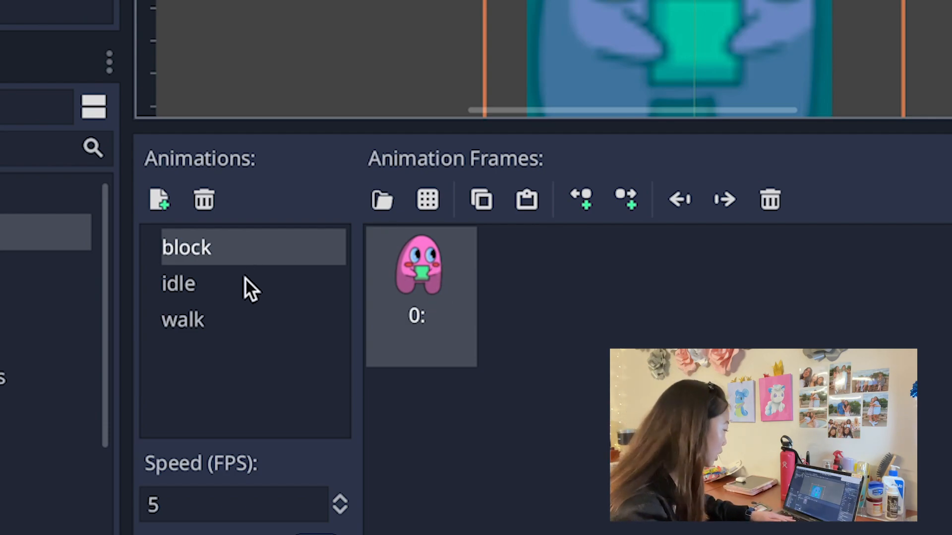
Step: Review the idle animation's frame, then display the walk animation's two frames
{"action": "left_click", "coordinate": [178, 283]}
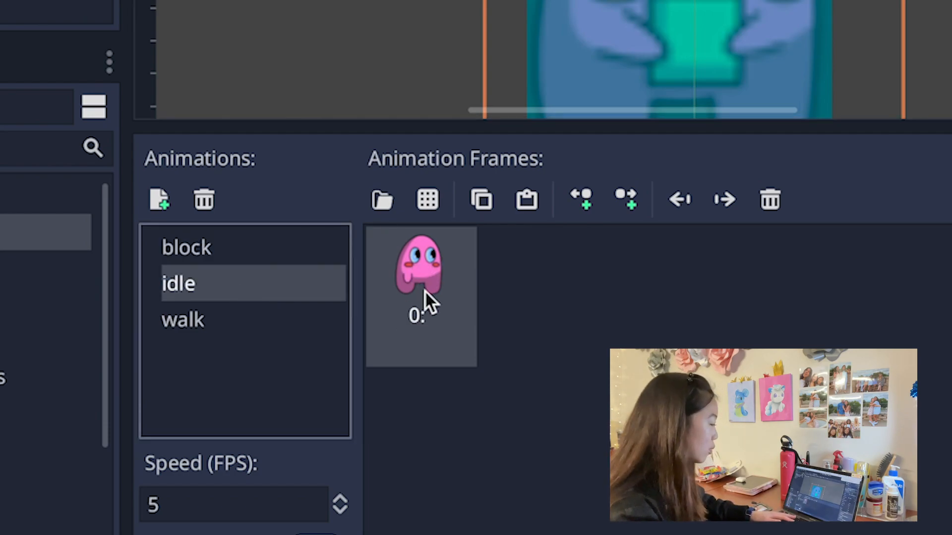
{"action": "mouse_move", "coordinate": [425, 297]}
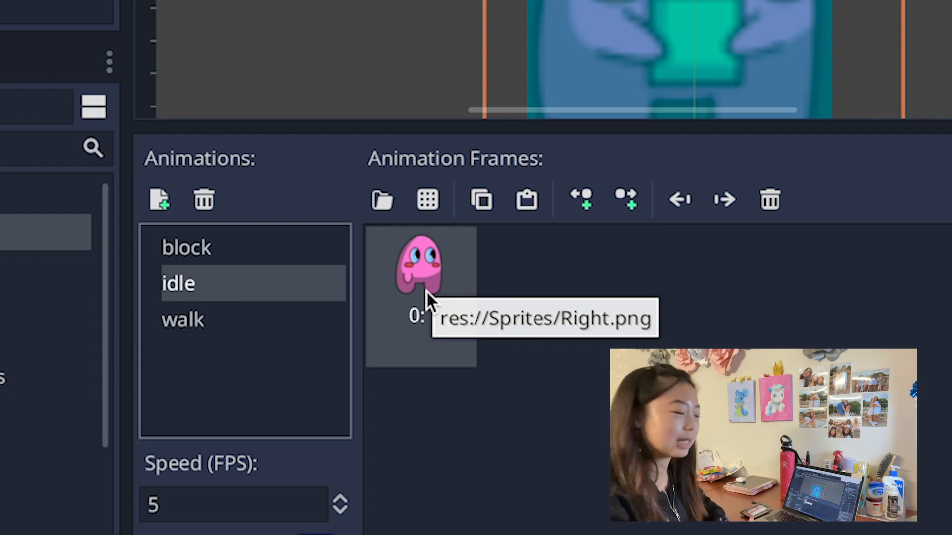
{"action": "left_click", "coordinate": [182, 320]}
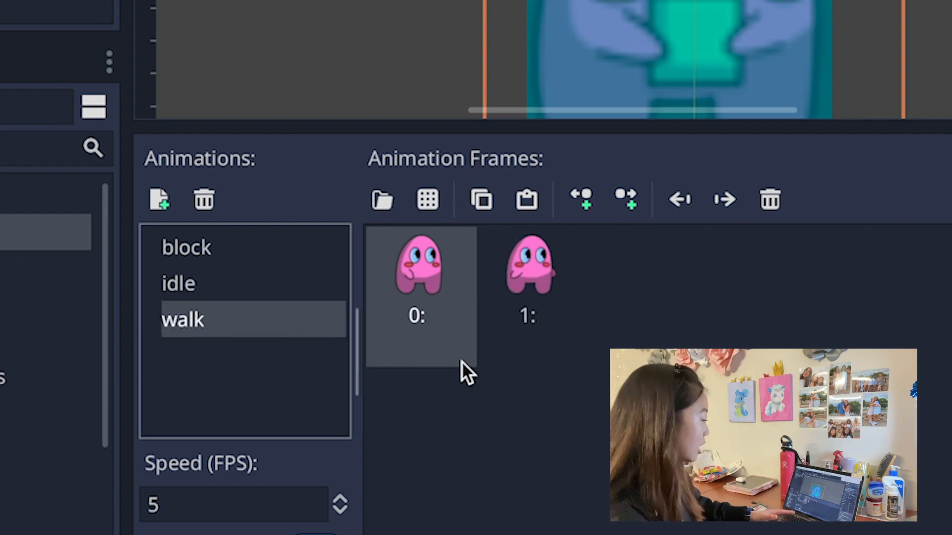